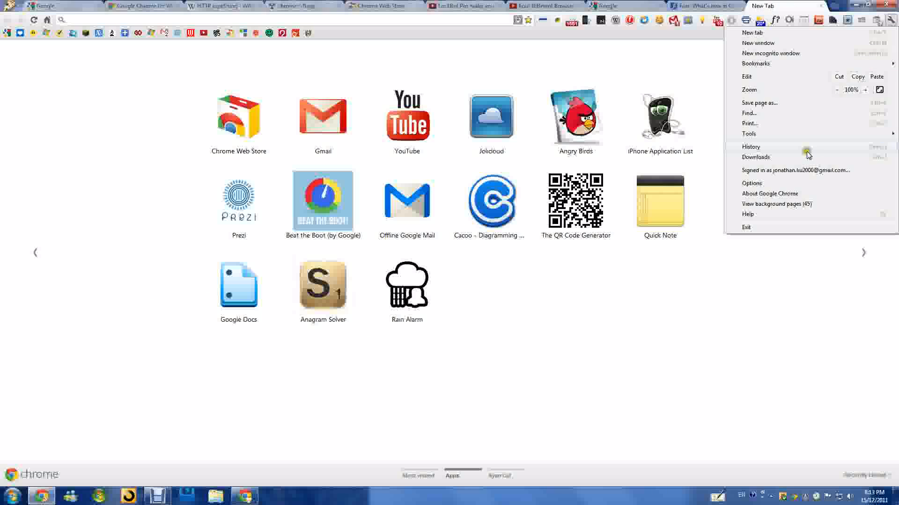
Step: Check the installed Chrome version and close the extra LockBot Pro YouTube tab
click(771, 194)
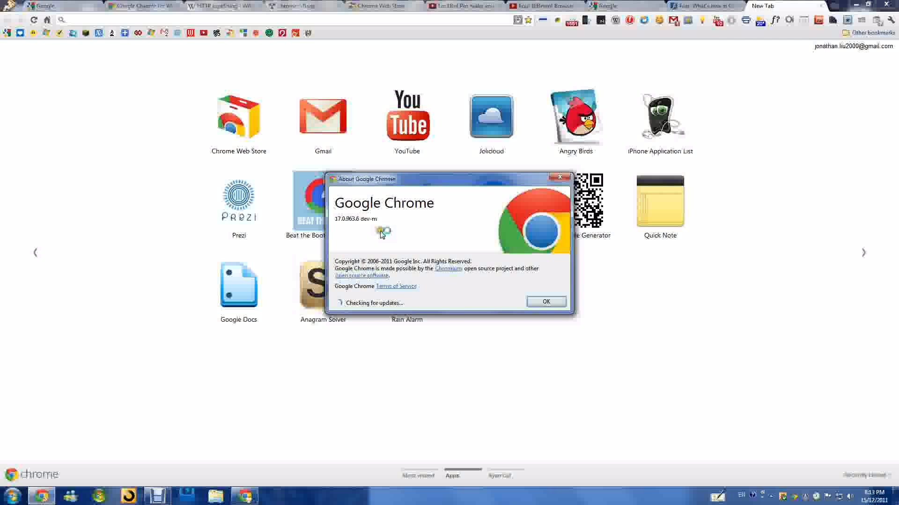
mouse_move(359, 238)
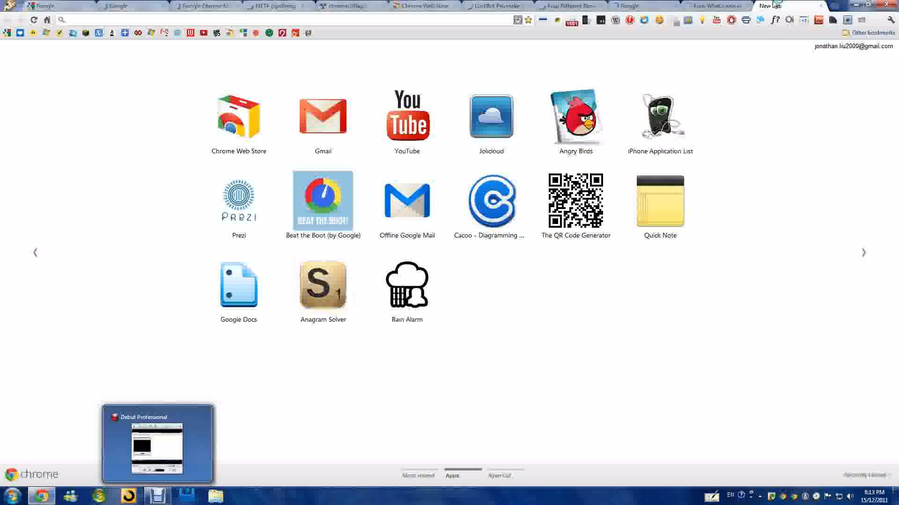
click(891, 19)
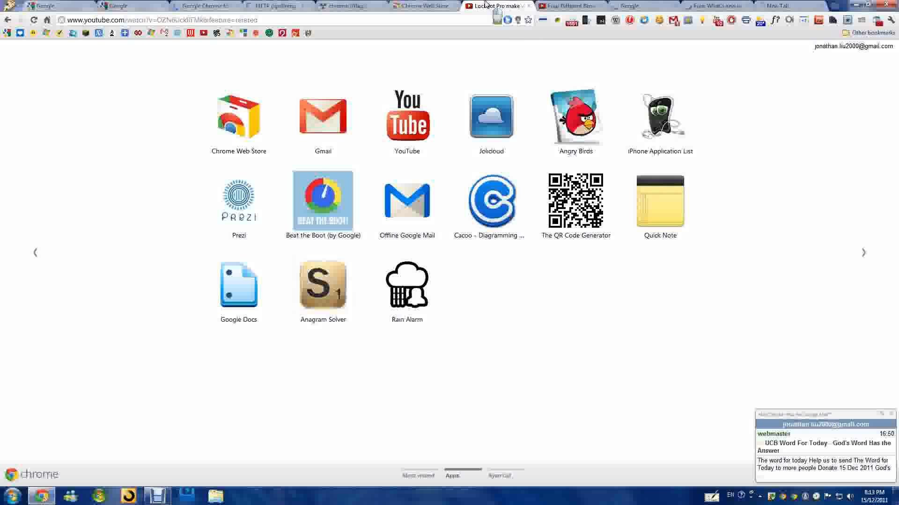
click(496, 6)
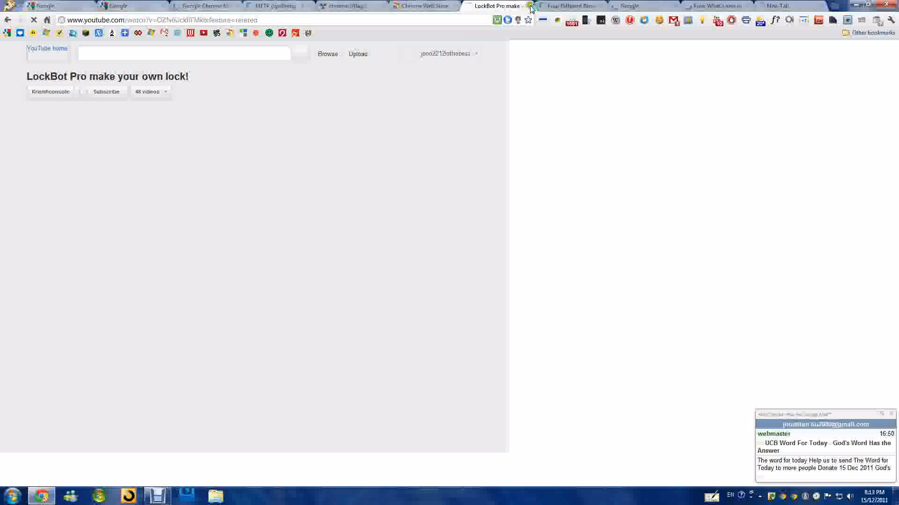
click(567, 6)
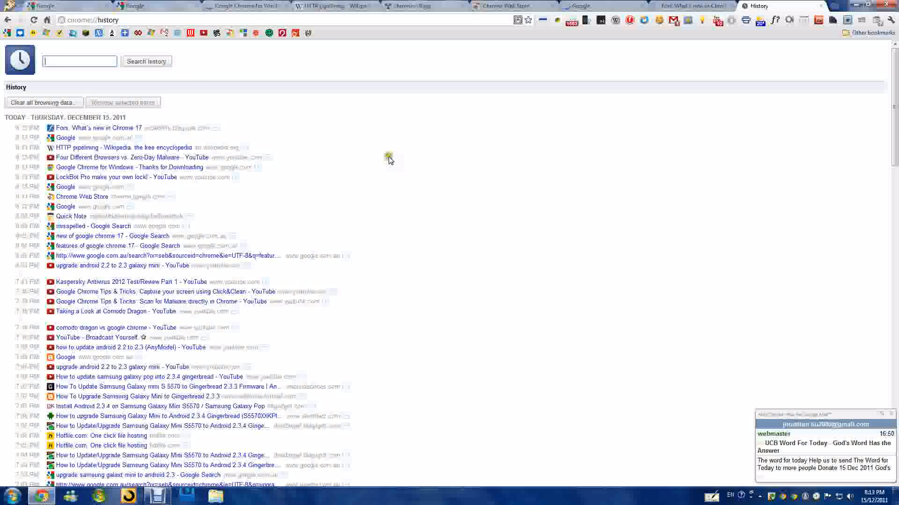
Step: Scroll through today's entries on the redesigned History page and bring up the wrench menu
scroll(down, 3)
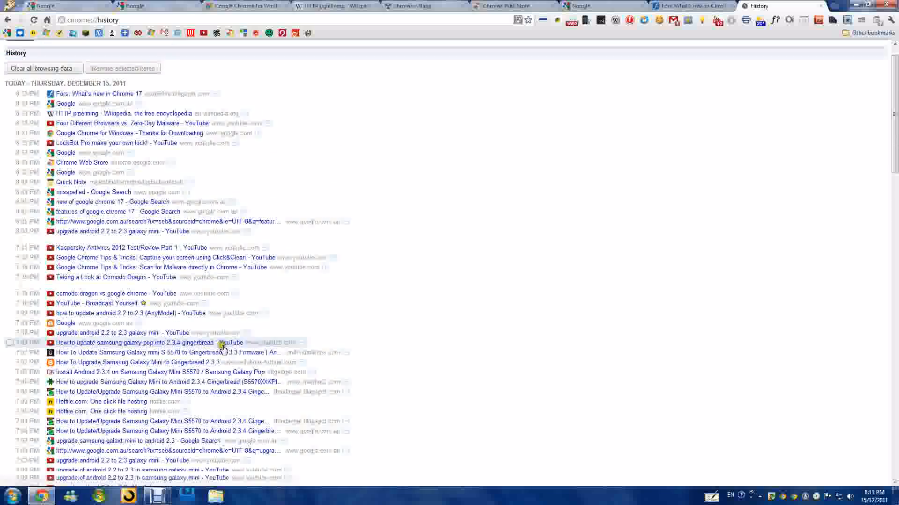
scroll(down, 3)
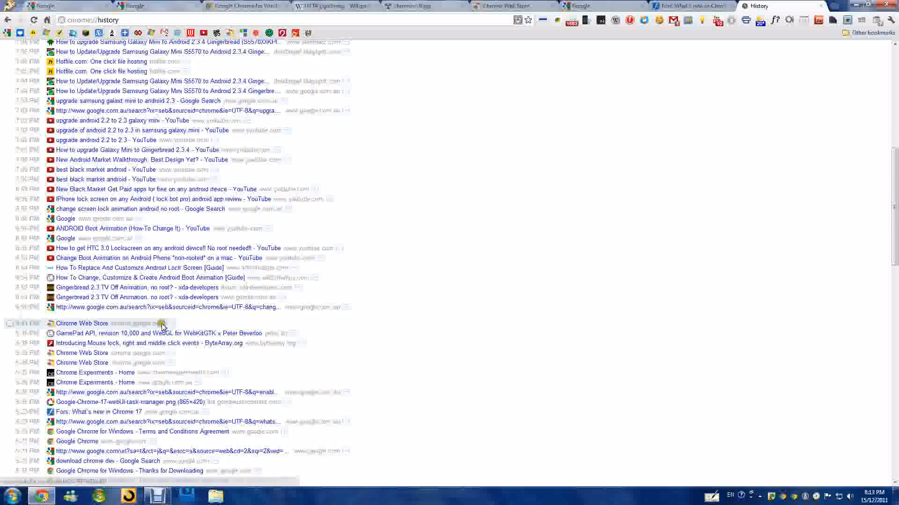
click(424, 6)
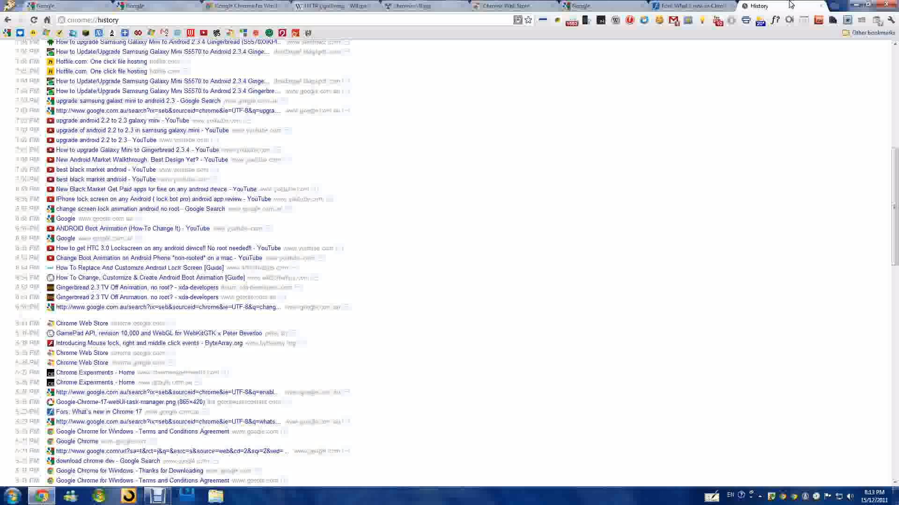
click(688, 6)
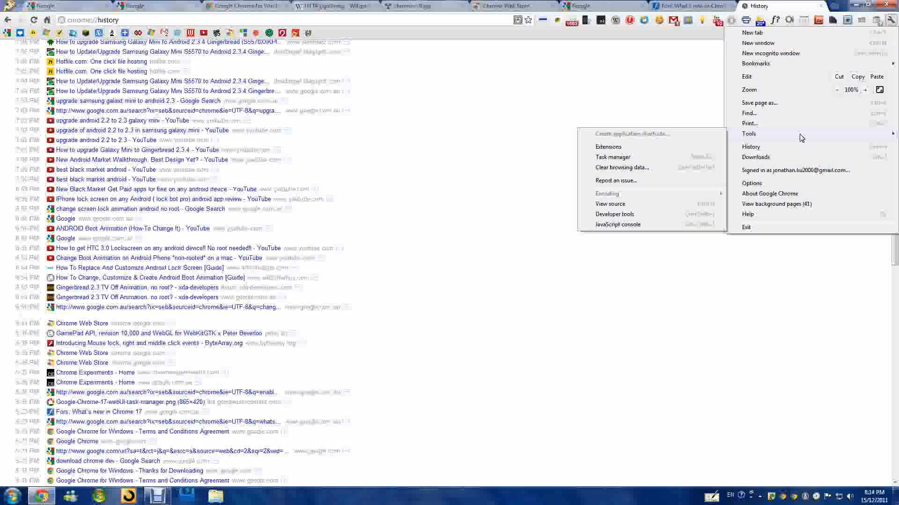
Step: Load chrome://tasks to see memory, CPU and network use for every tab and extension
click(612, 157)
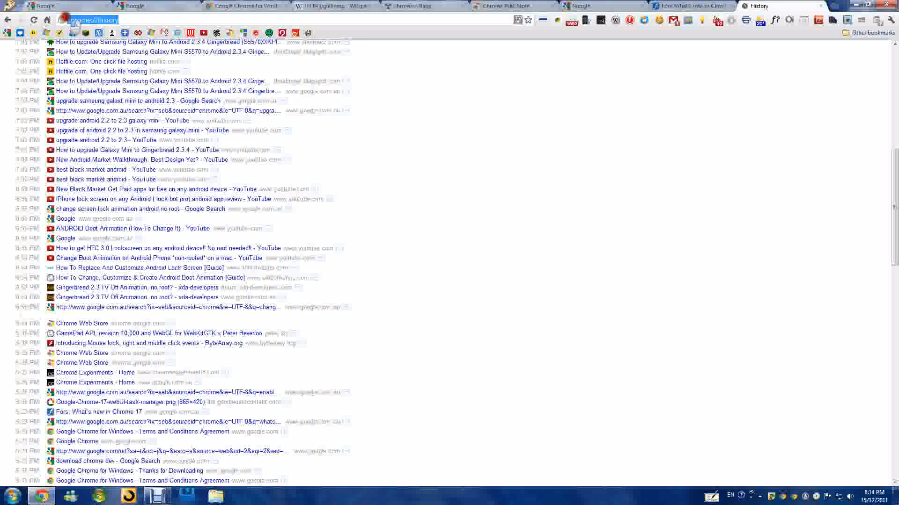
text(chrome://tasks)
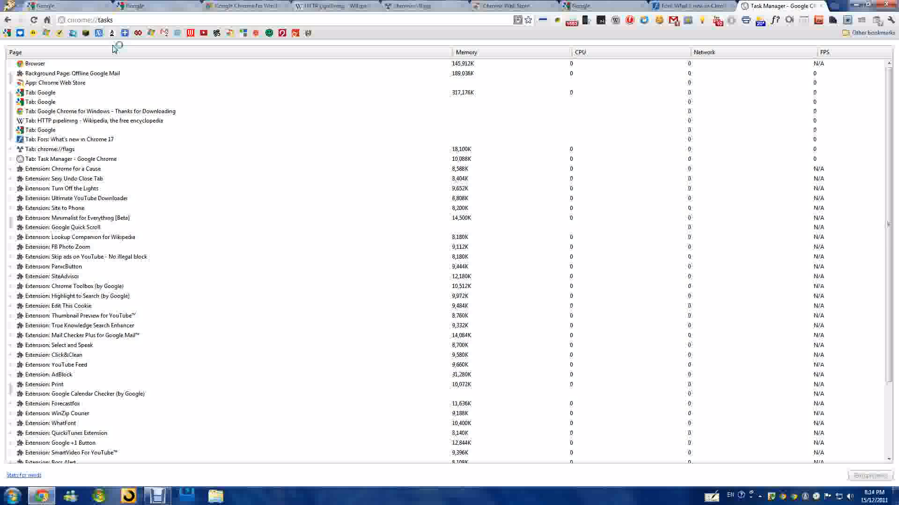
scroll(down, 3)
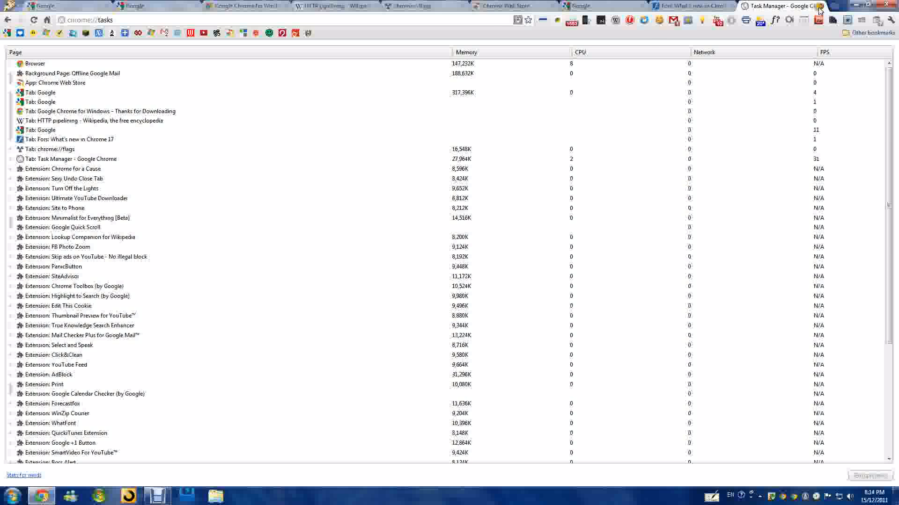
Step: Read the article's zoom and crash-page sections, then move to the Google homepage tab
click(682, 5)
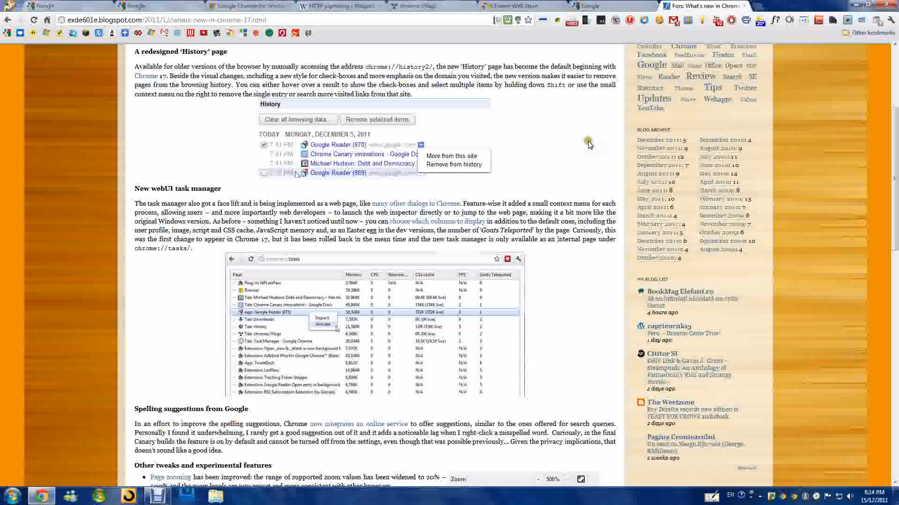
scroll(down, 3)
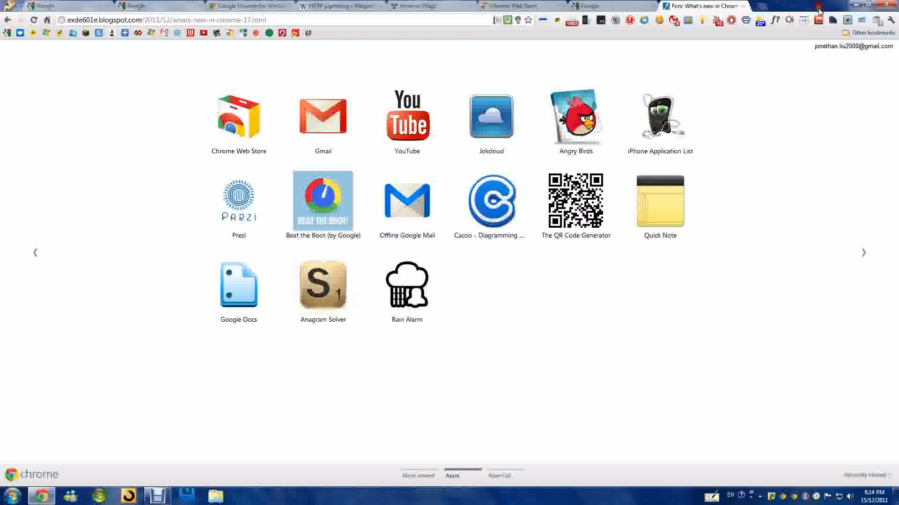
click(819, 6)
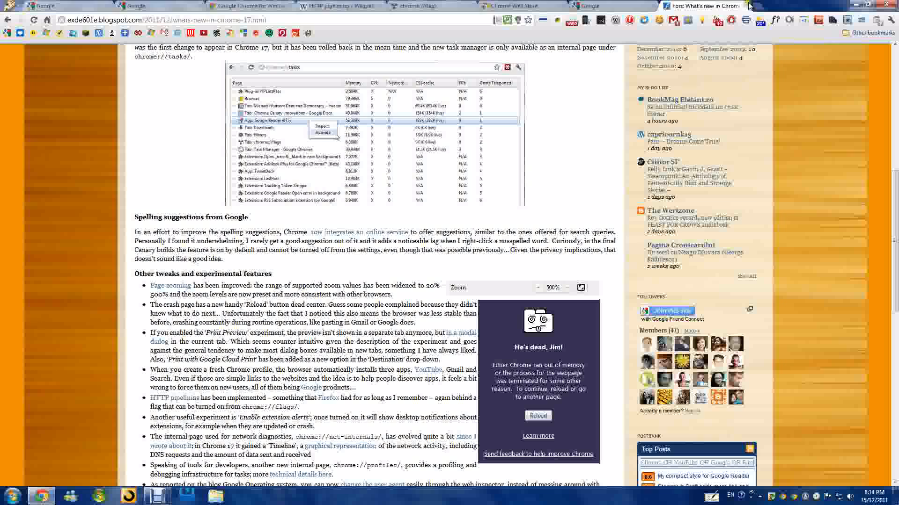
scroll(down, 3)
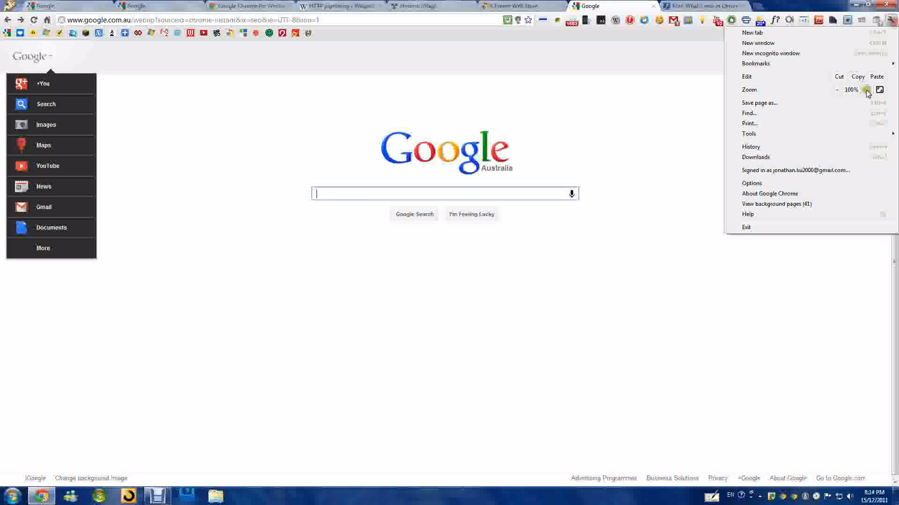
Step: Zoom the Google homepage in and out between 33% and 400%, then return to the Chrome 17 article
click(865, 90)
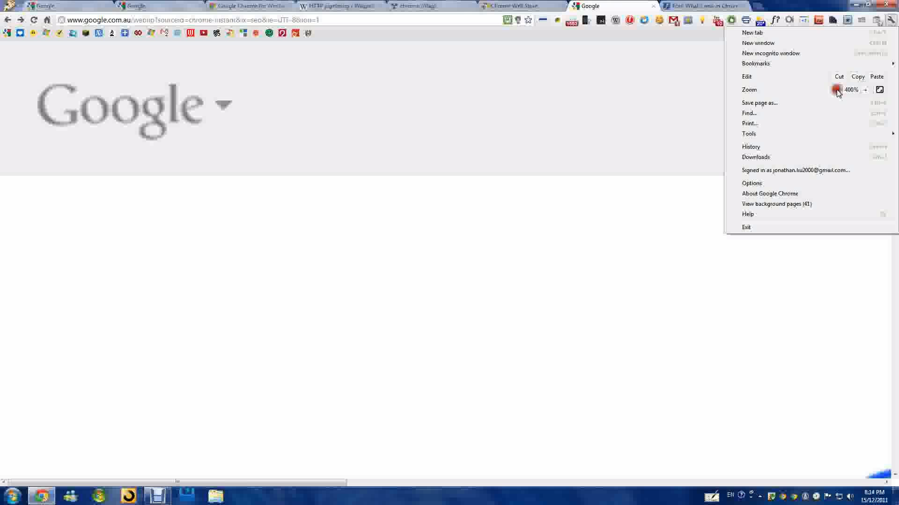
click(866, 90)
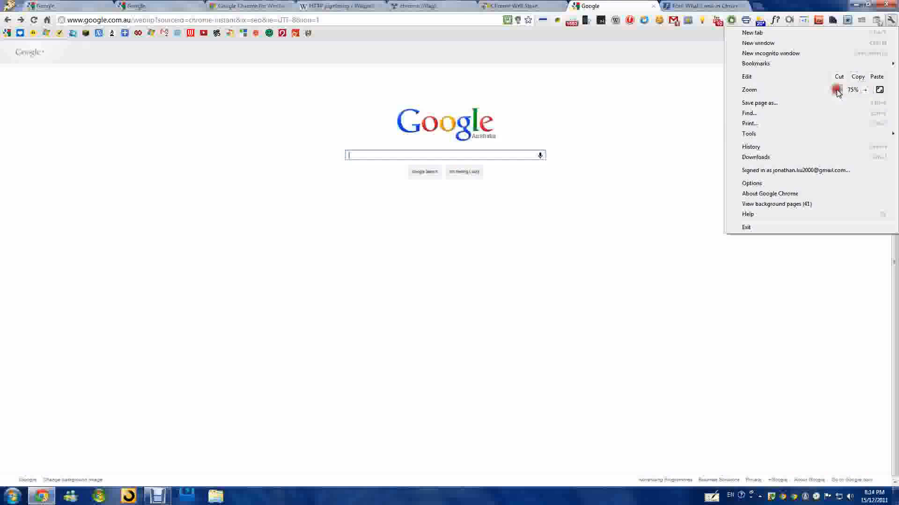
click(837, 90)
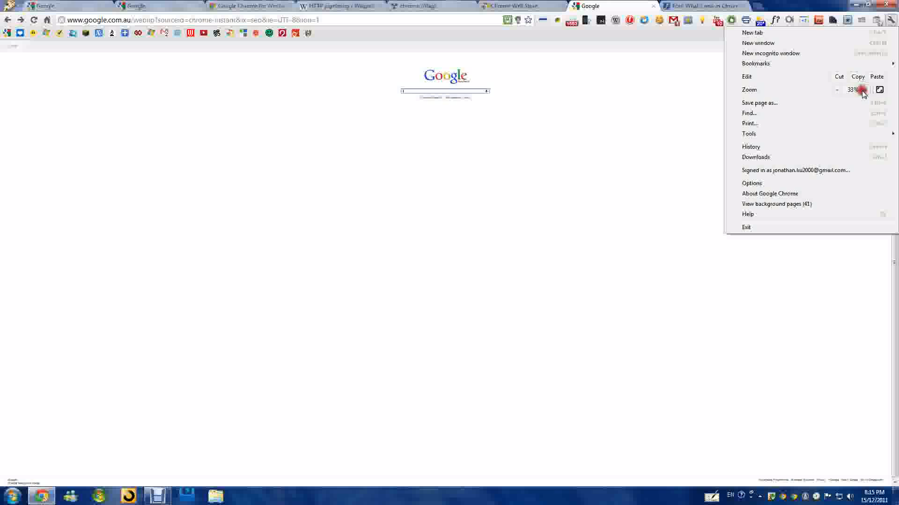
click(864, 90)
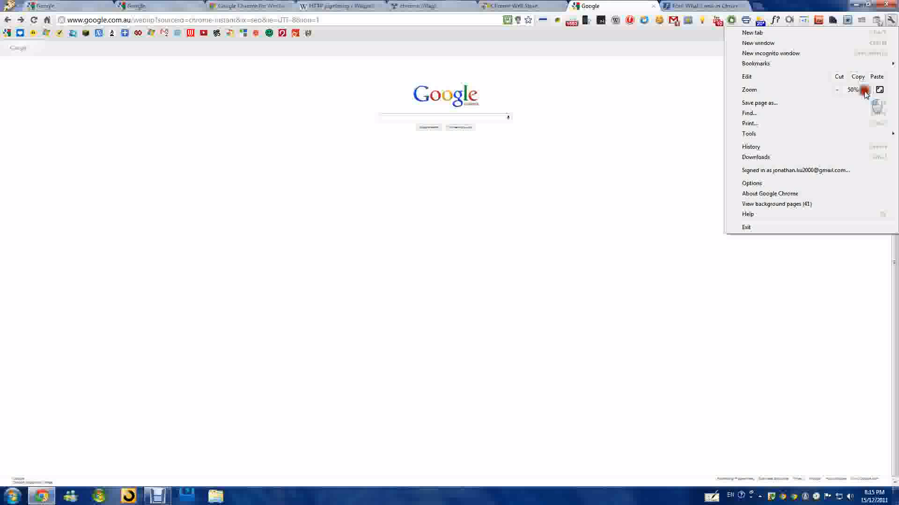
click(865, 90)
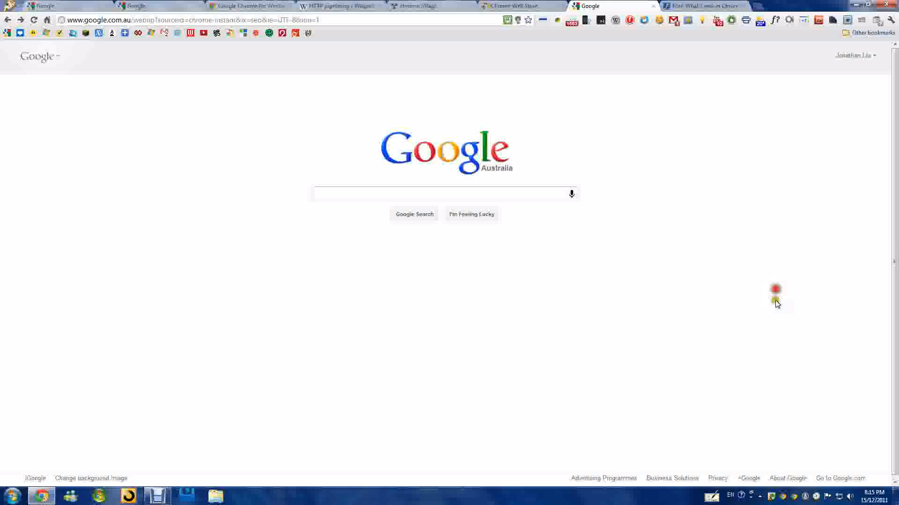
click(704, 5)
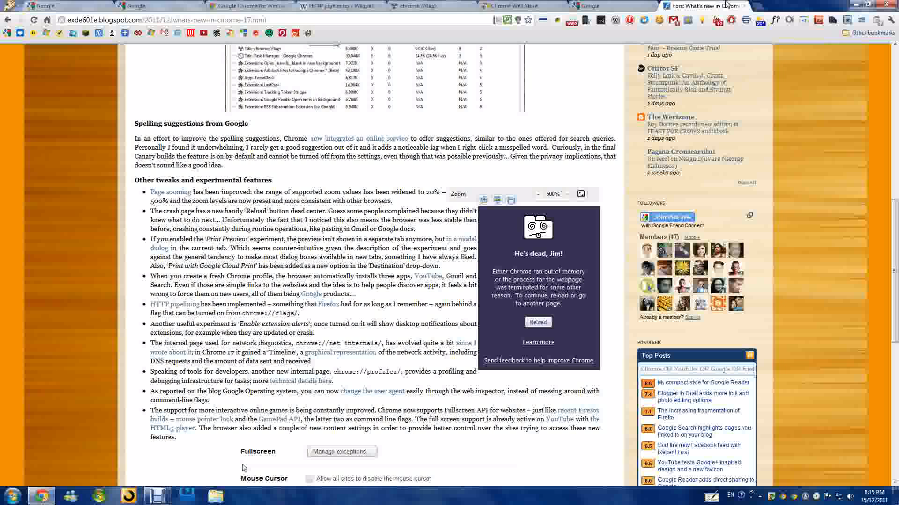
Step: Load the crash test page, reload the Aw, Snap! screen, and move to the chrome://flags tab
click(610, 6)
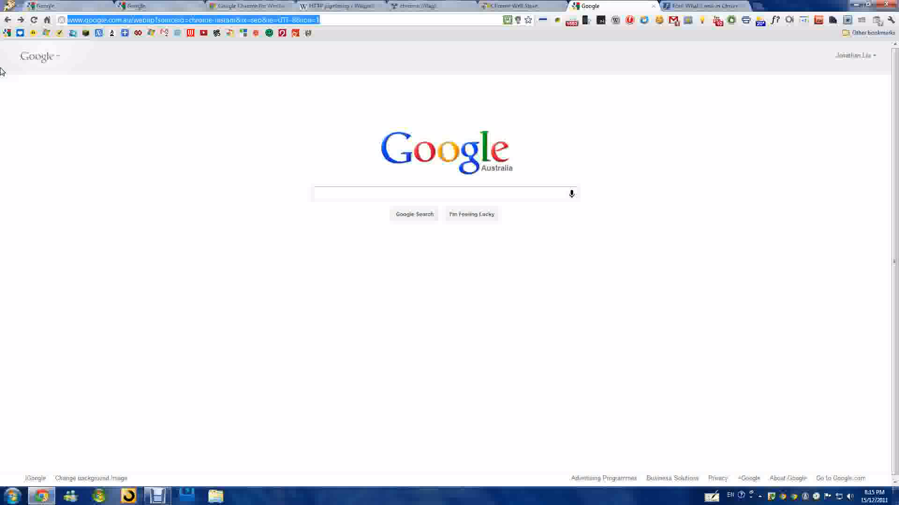
text(abouy)
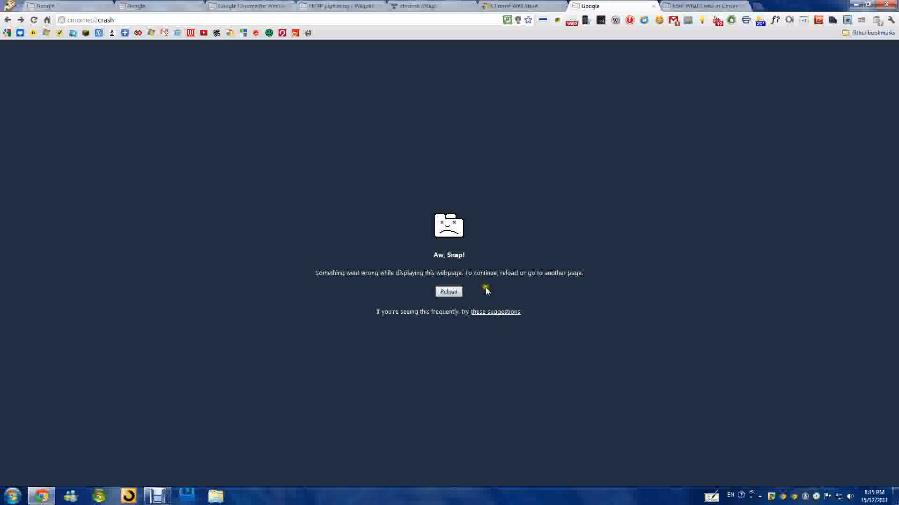
mouse_move(491, 265)
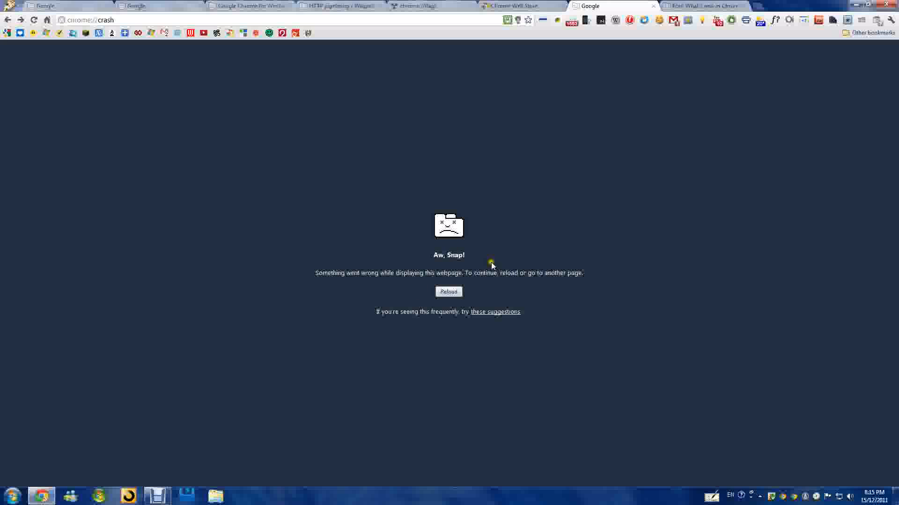
mouse_move(470, 247)
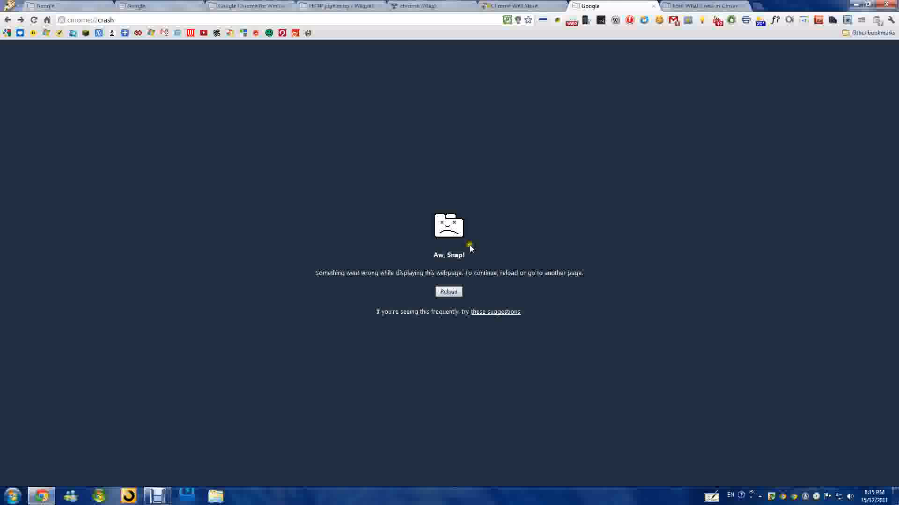
click(340, 6)
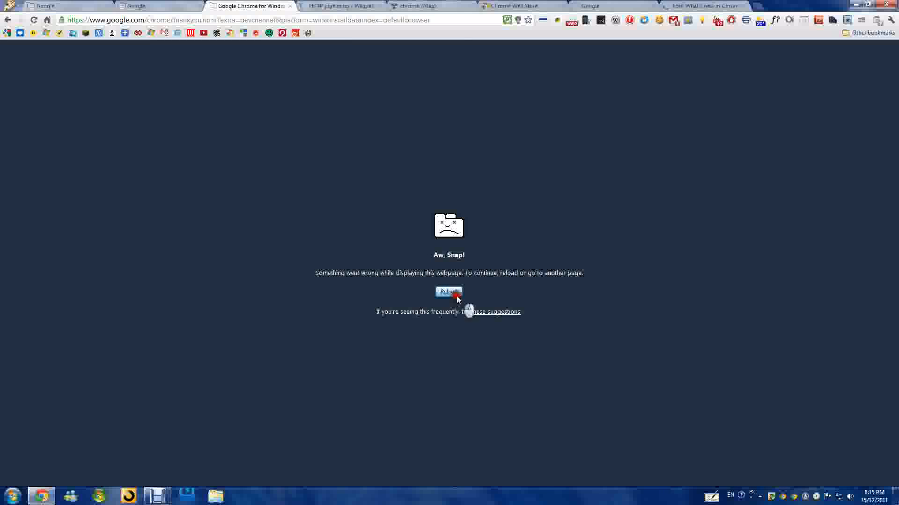
click(63, 6)
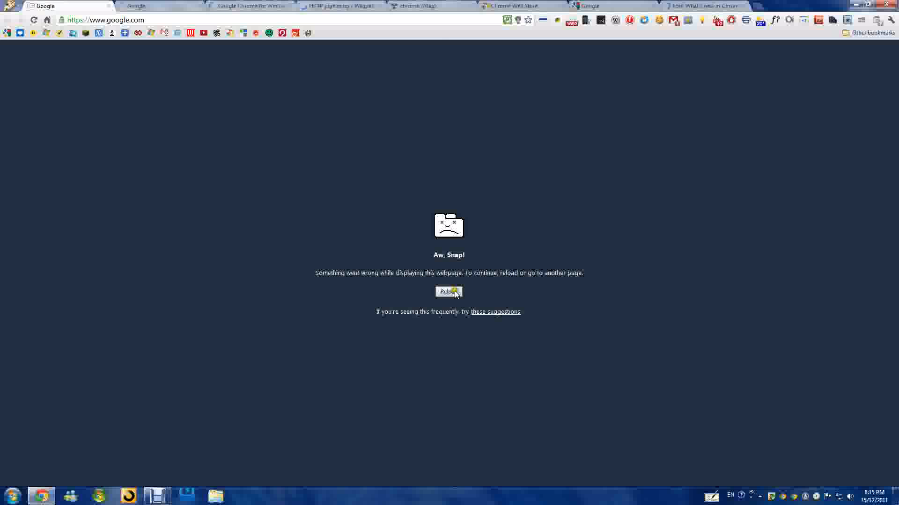
click(429, 6)
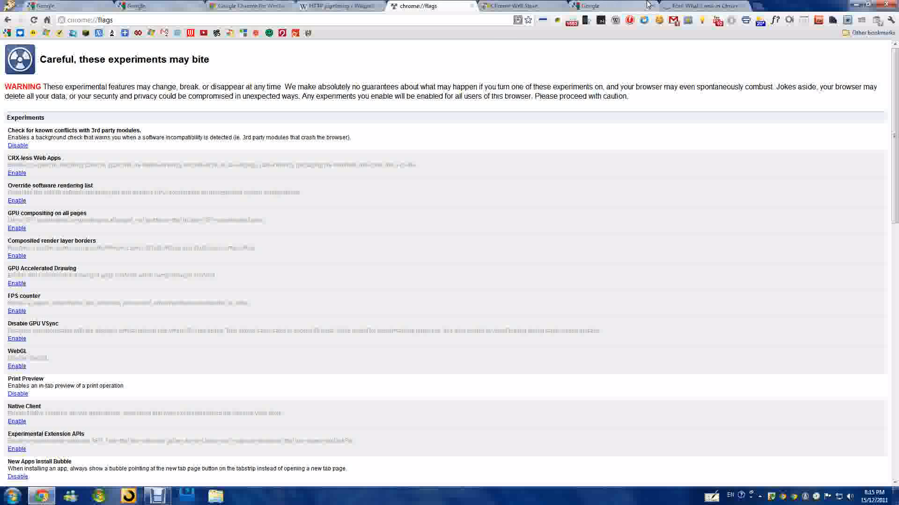
Step: Review the Chrome 17 article's notes on experimental features
click(699, 6)
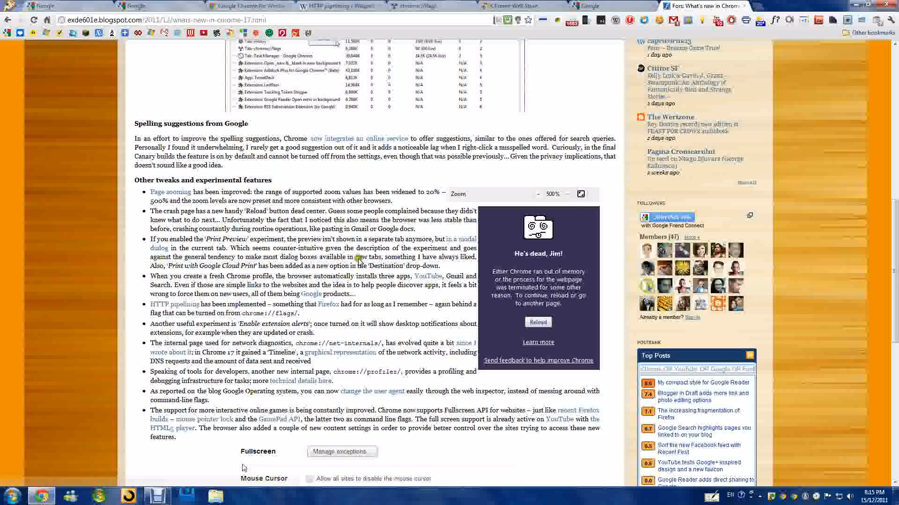
scroll(down, 3)
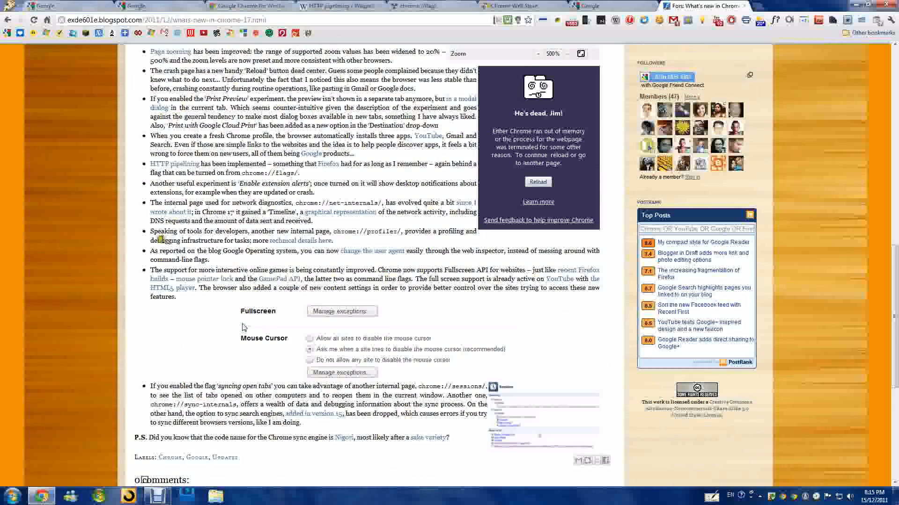
scroll(down, 3)
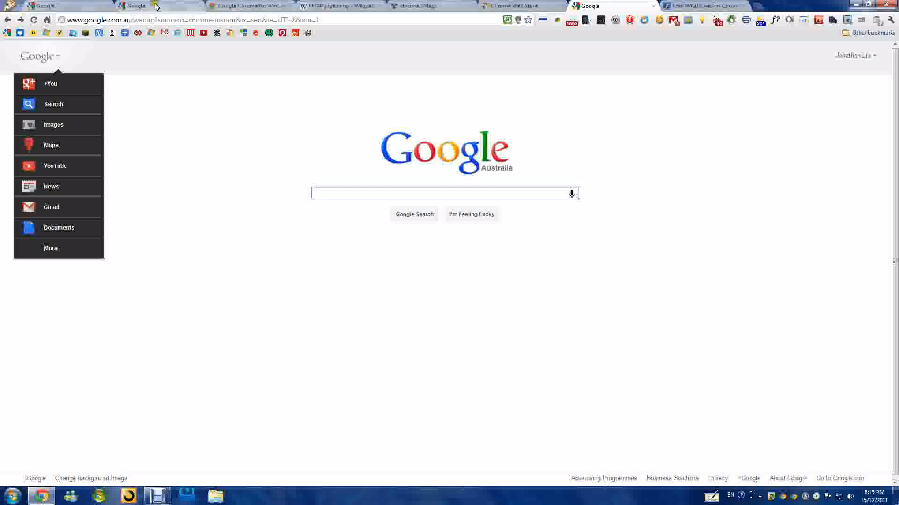
click(249, 6)
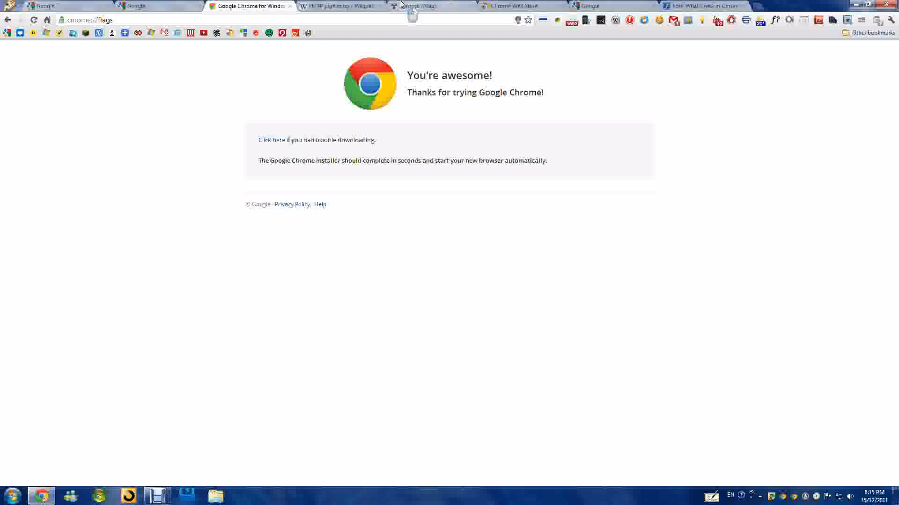
Step: Scroll the chrome://flags list down to the Smooth Scrolling experiment and disable it
click(429, 6)
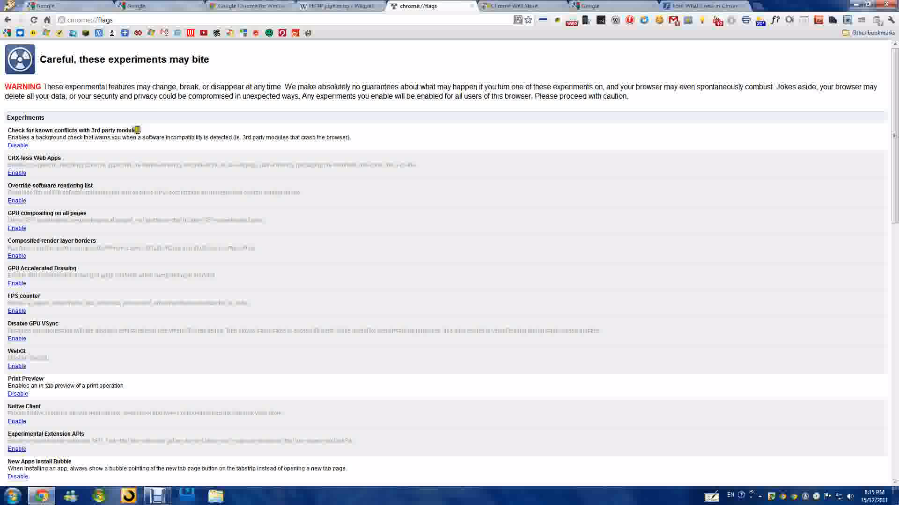
scroll(down, 3)
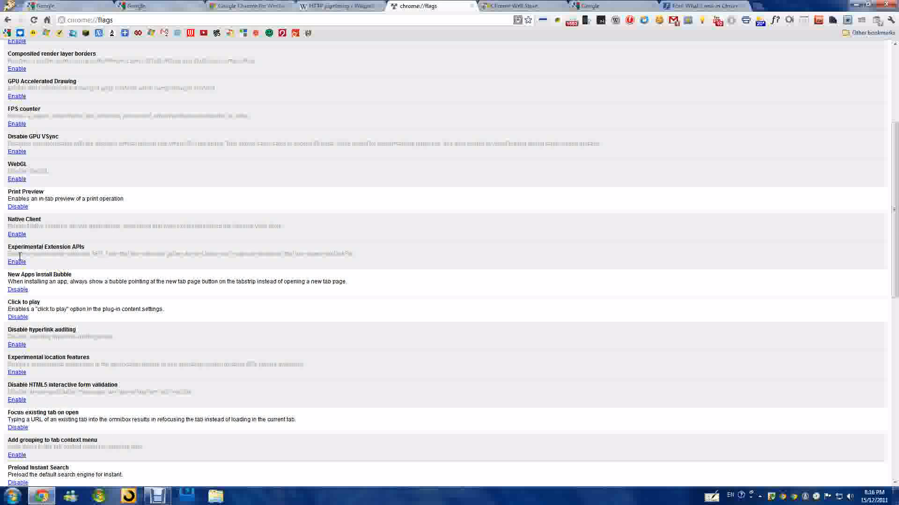
scroll(down, 3)
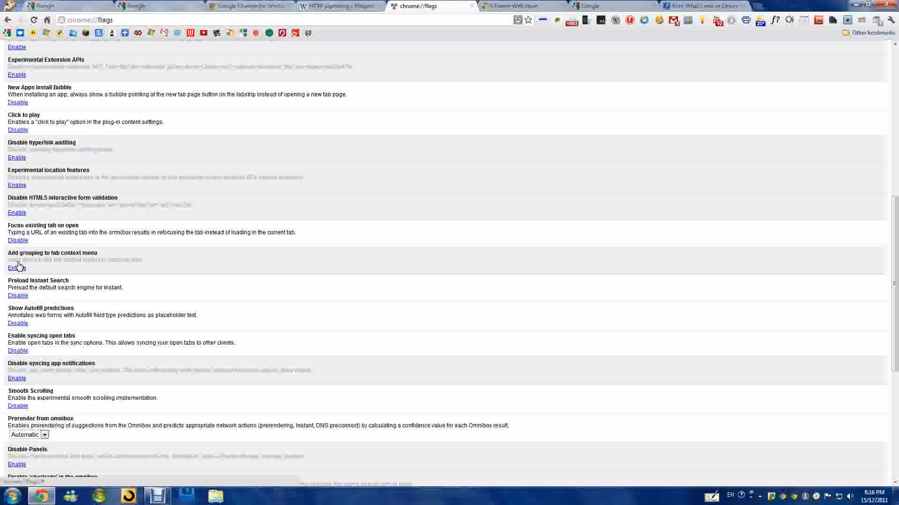
scroll(down, 3)
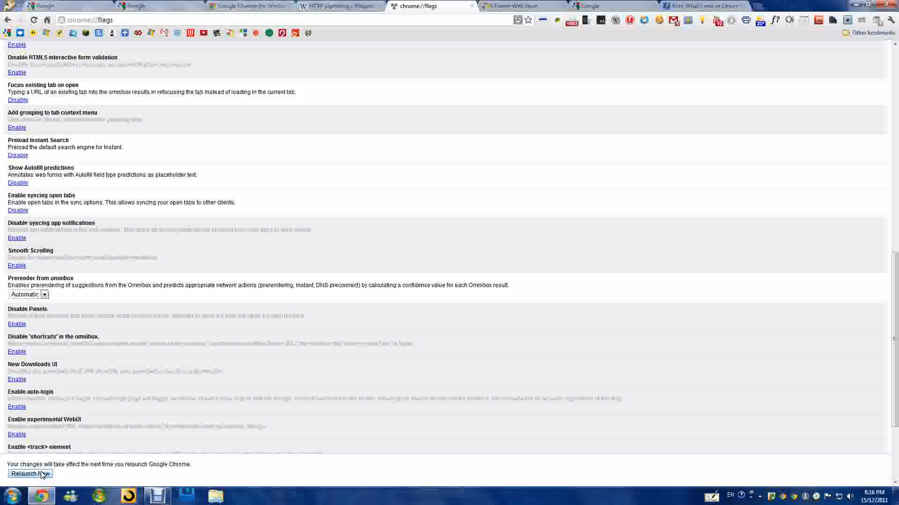
Step: Relaunch Chrome, switch Smooth Scrolling back on, and relaunch again to apply it
click(31, 474)
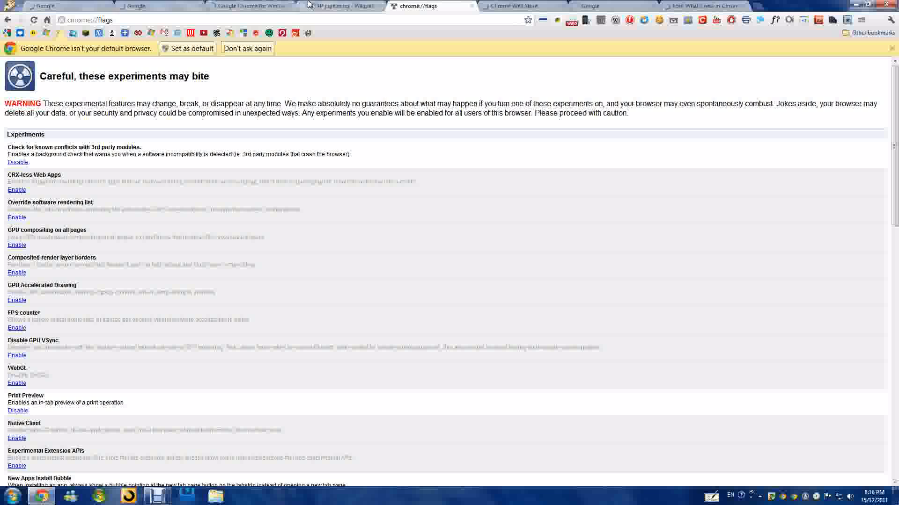
scroll(down, 3)
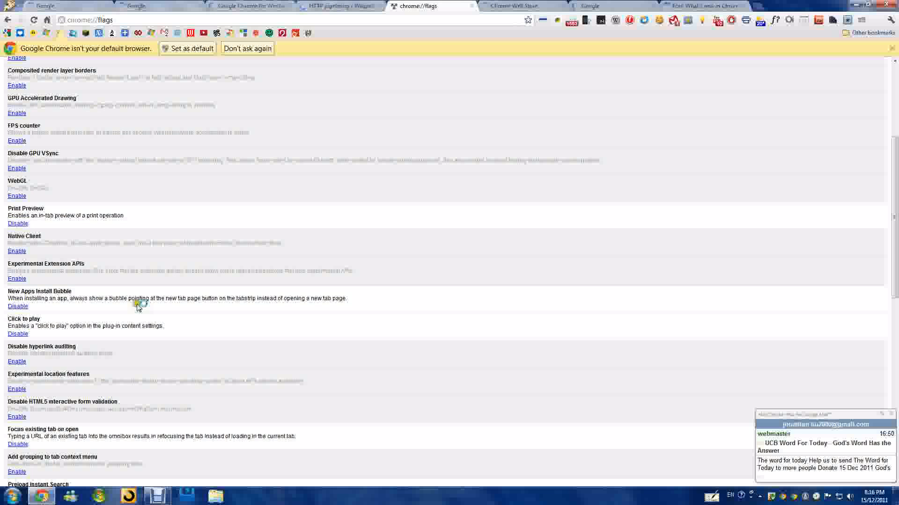
scroll(down, 3)
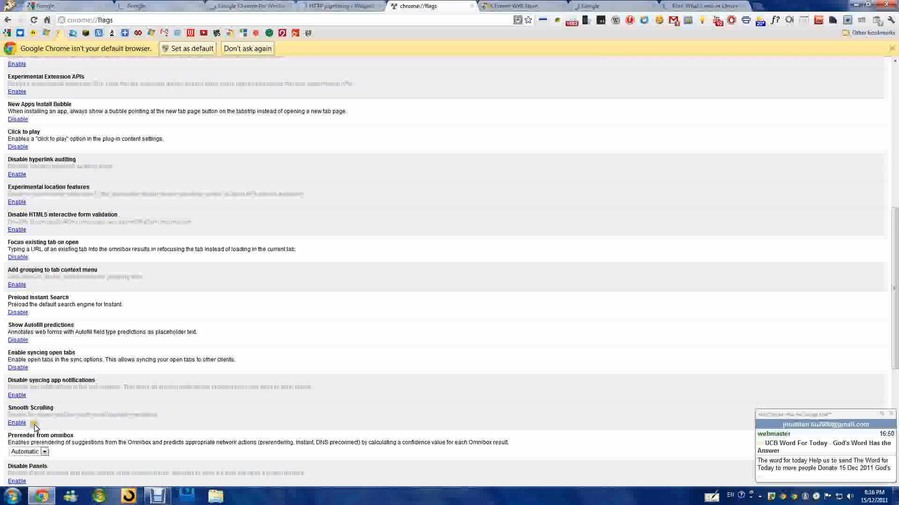
click(17, 423)
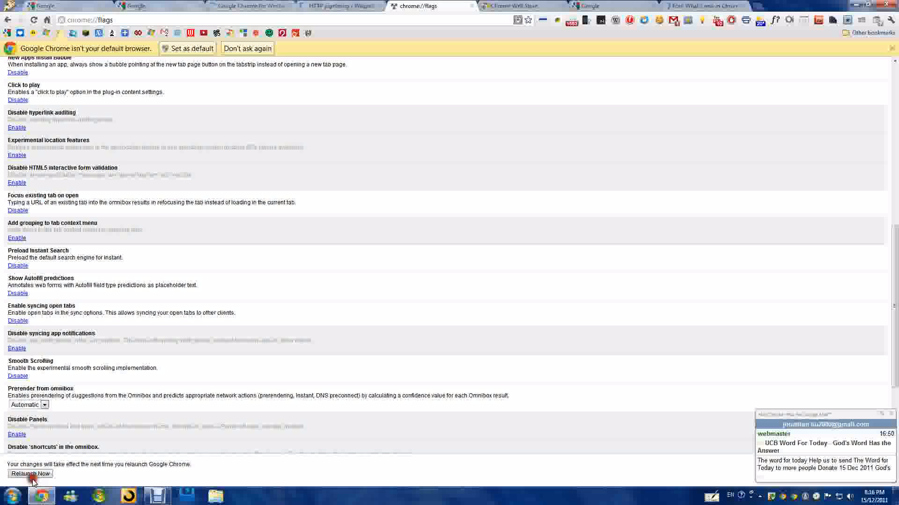
click(31, 474)
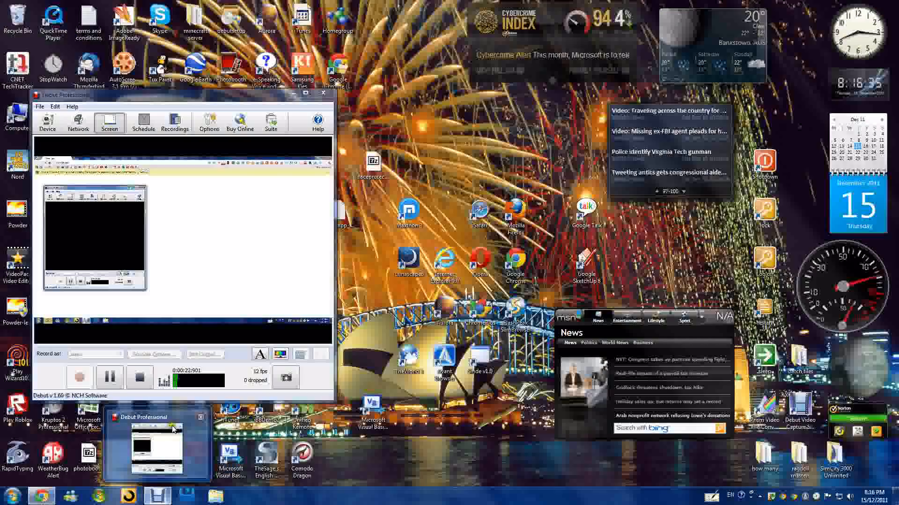
Step: Return to the relaunched window on chrome://flags and look through the experiments list
click(324, 93)
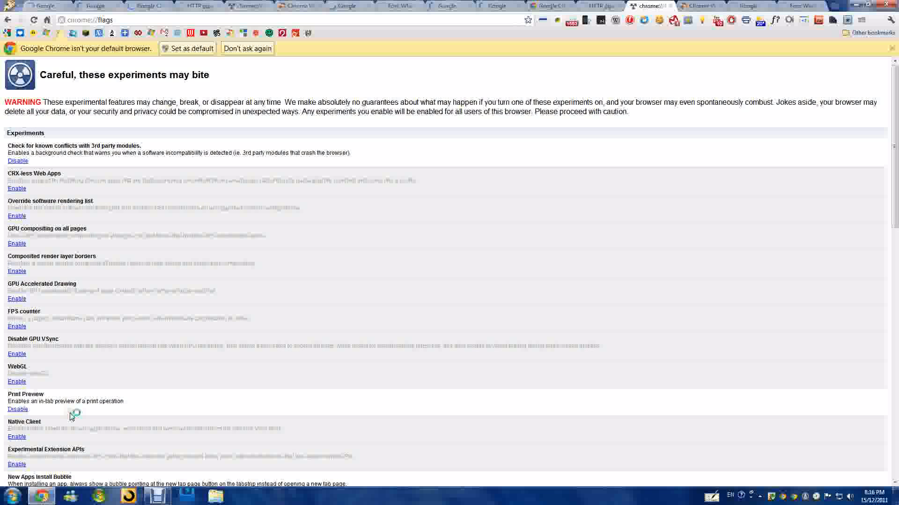
scroll(down, 3)
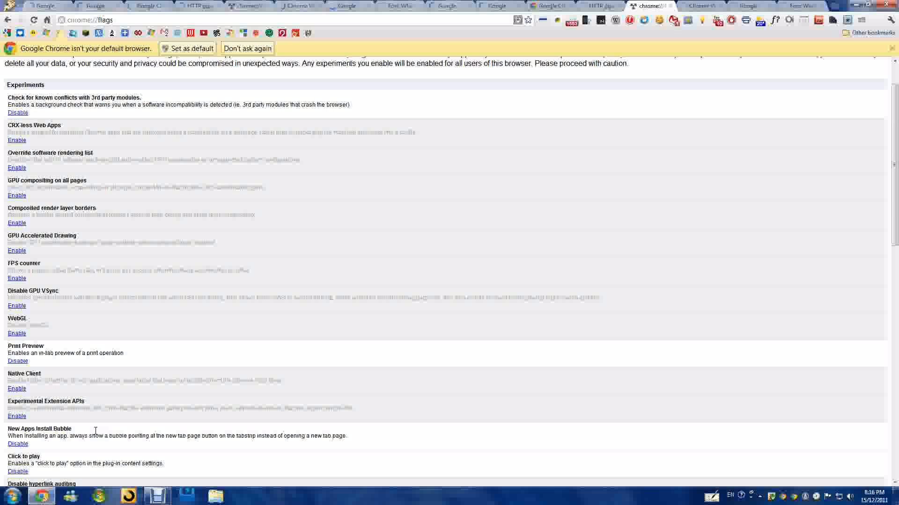
scroll(down, 3)
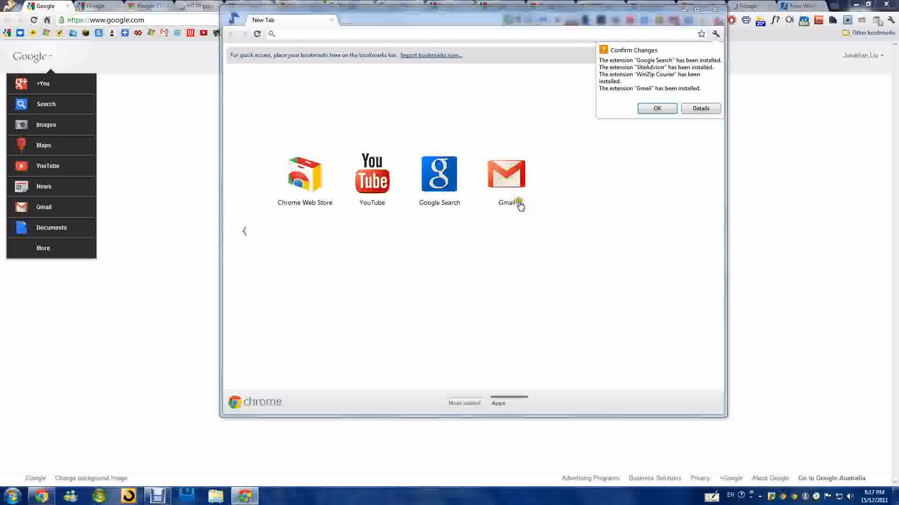
mouse_move(603, 229)
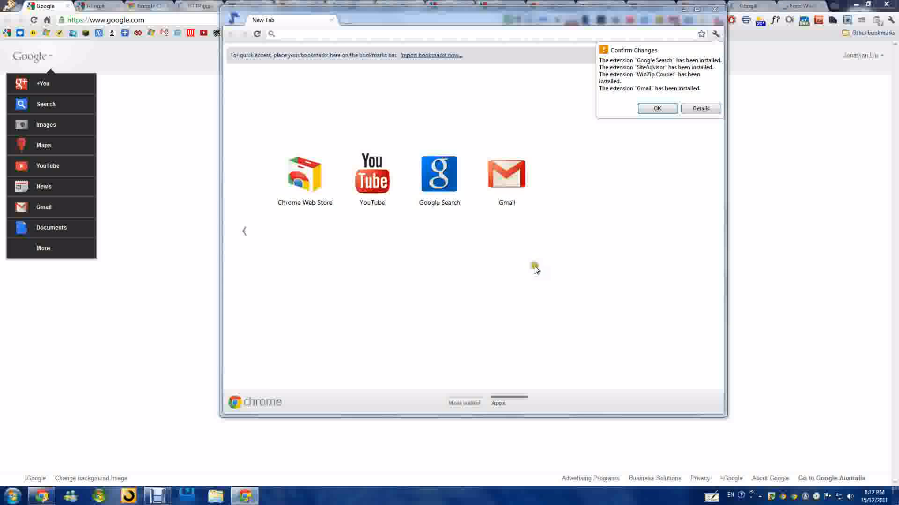
Step: Dismiss the installed-extensions notice on the new user's Apps page
click(656, 109)
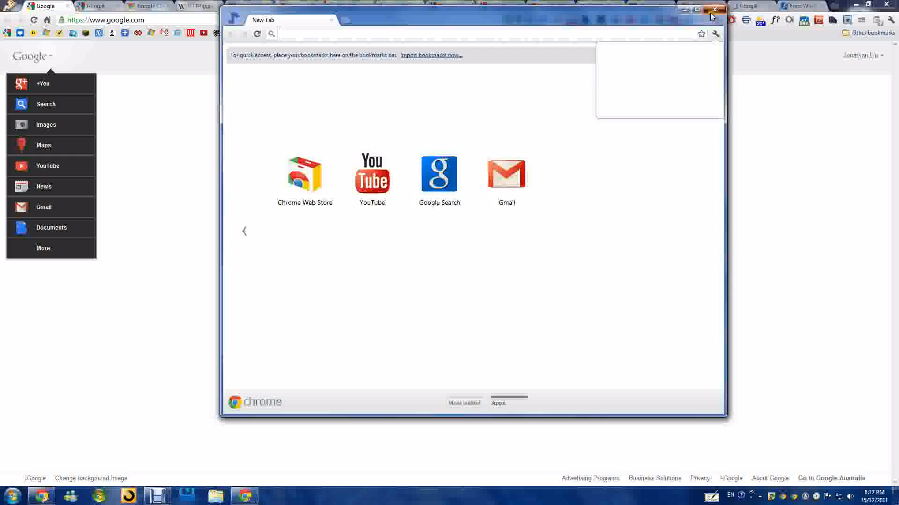